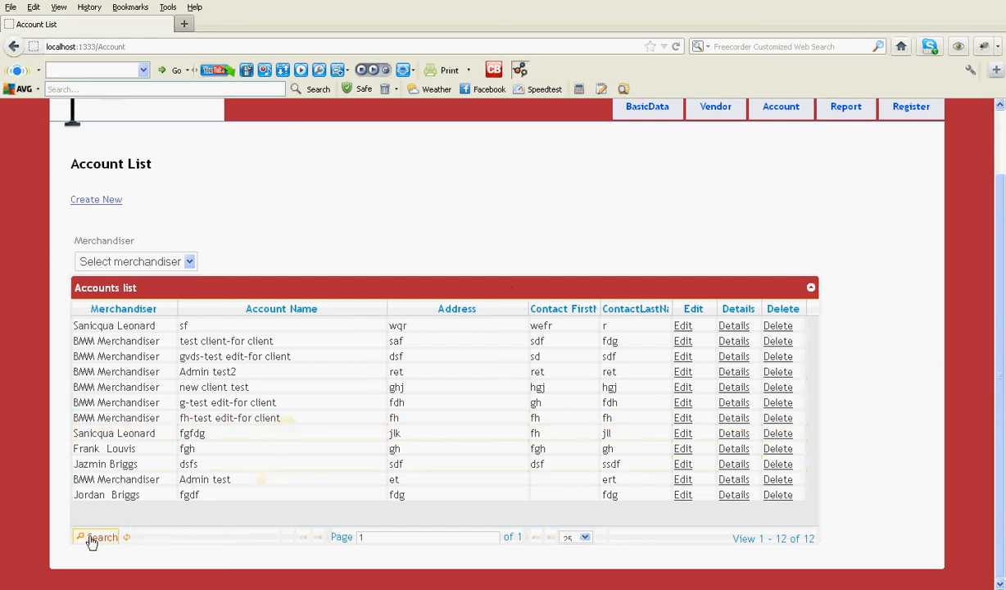
Step: Search Account Name contains 'a' to show two matching accounts, then reset the filter
click(98, 538)
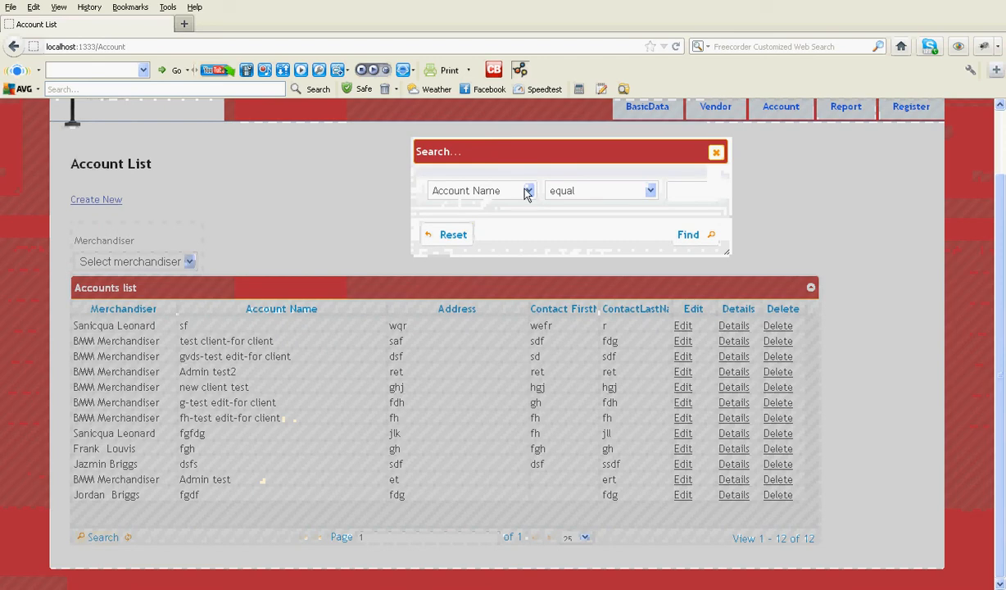
click(482, 190)
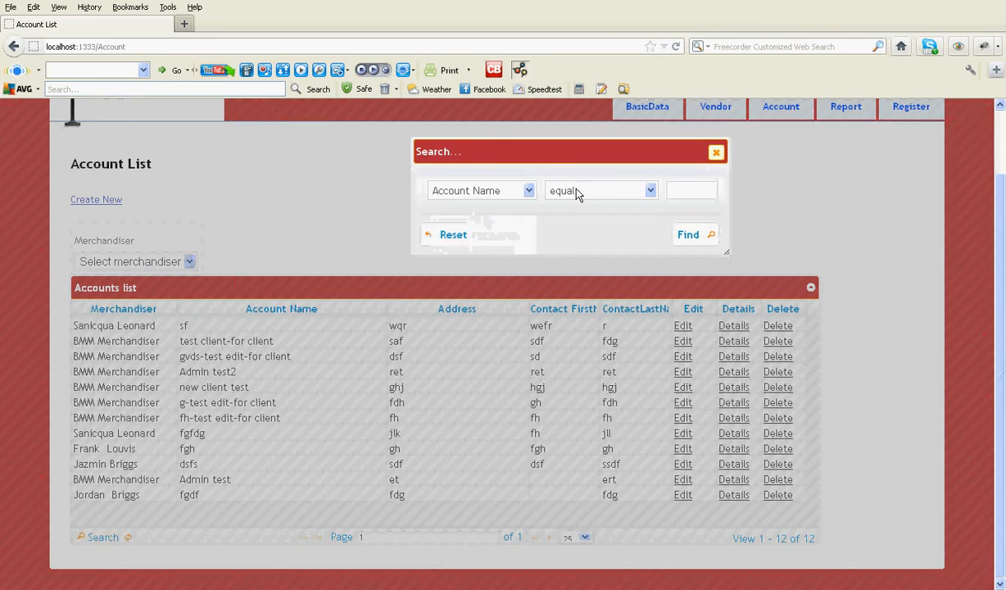
click(602, 190)
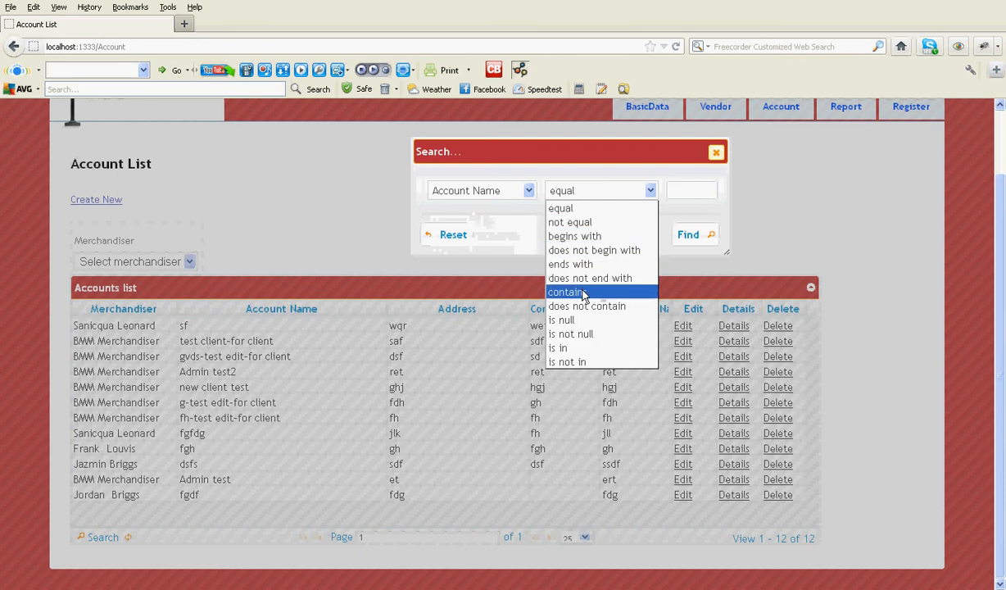
click(567, 292)
text(a)
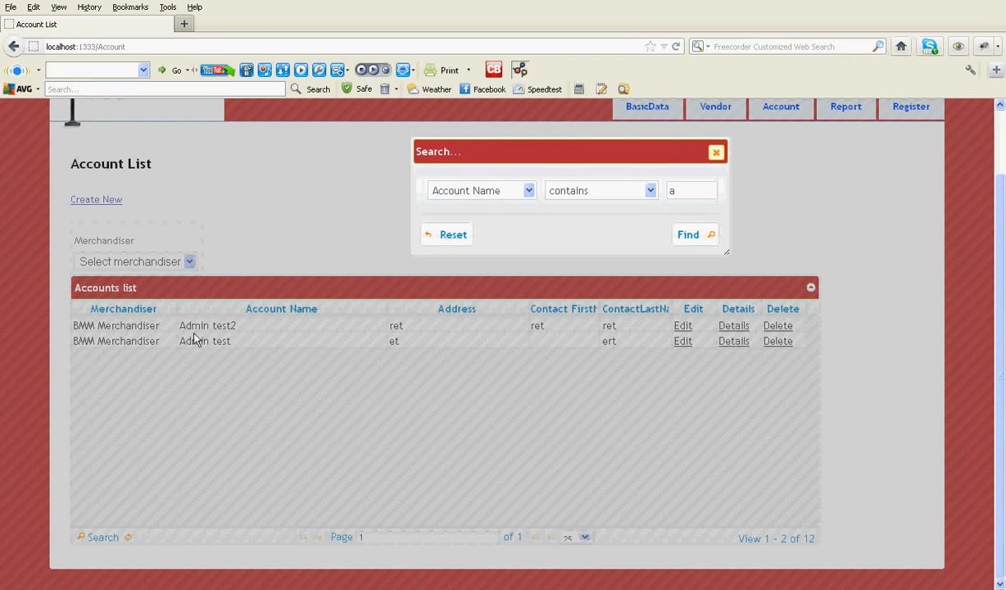
mouse_move(446, 234)
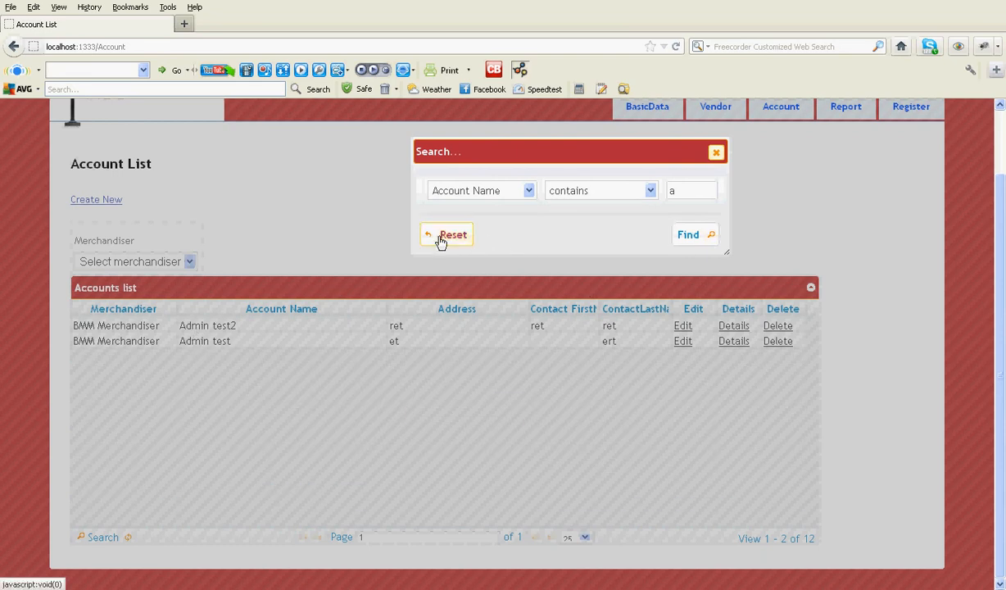
click(445, 234)
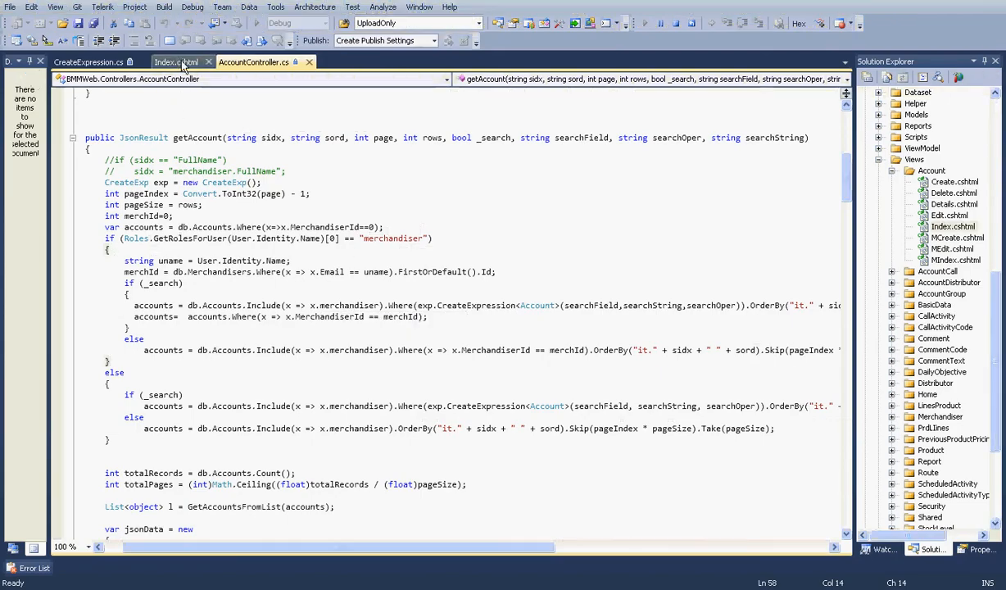
click(176, 62)
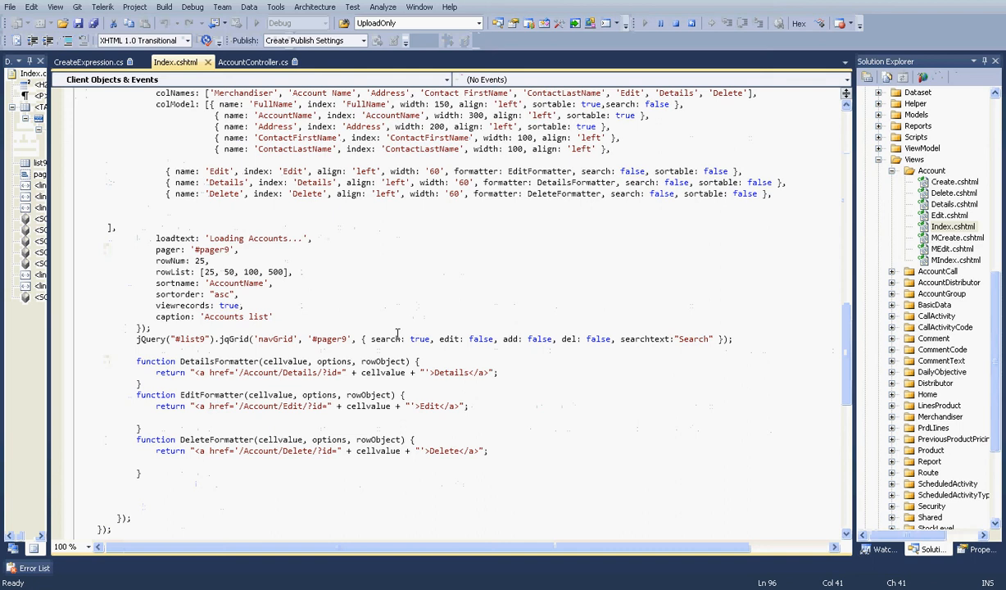
drag(371, 337, 461, 338)
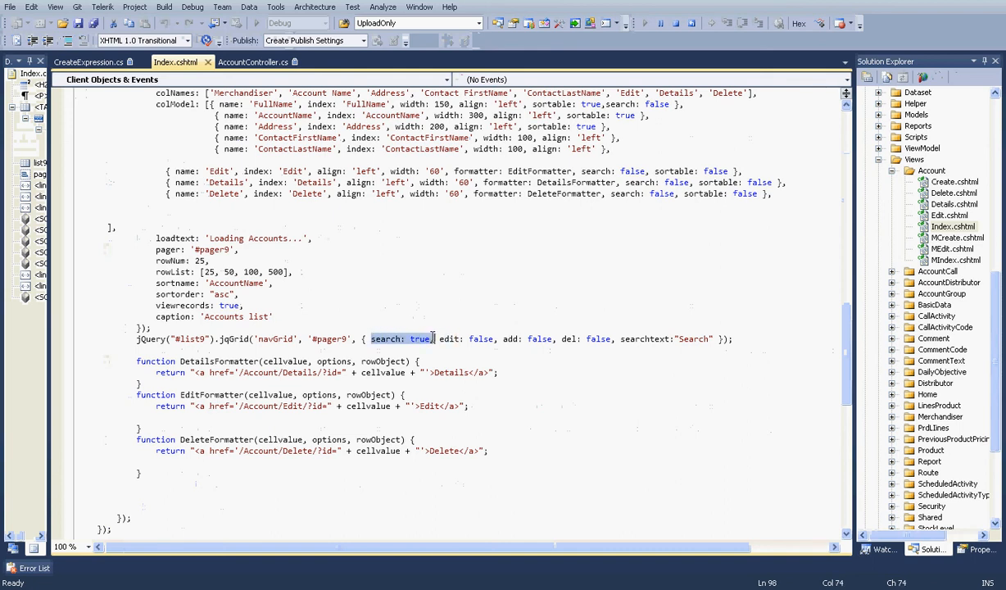
mouse_move(593, 344)
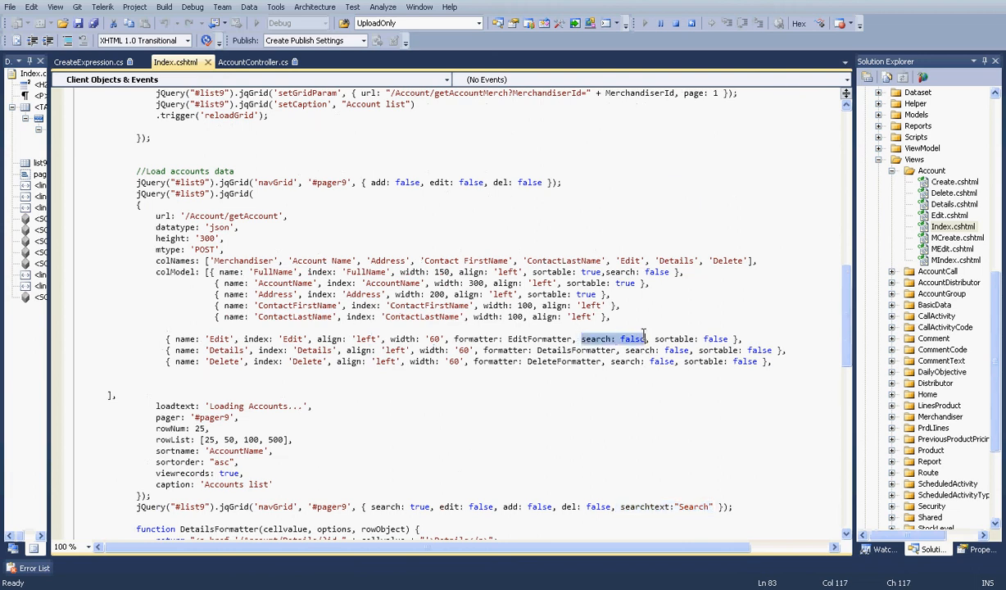
mouse_move(629, 433)
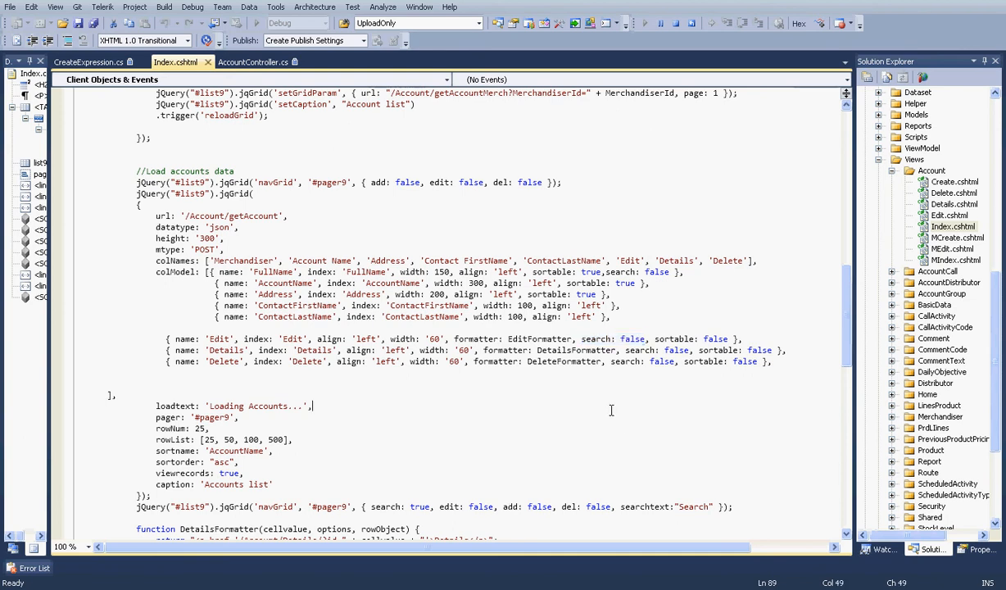
click(252, 63)
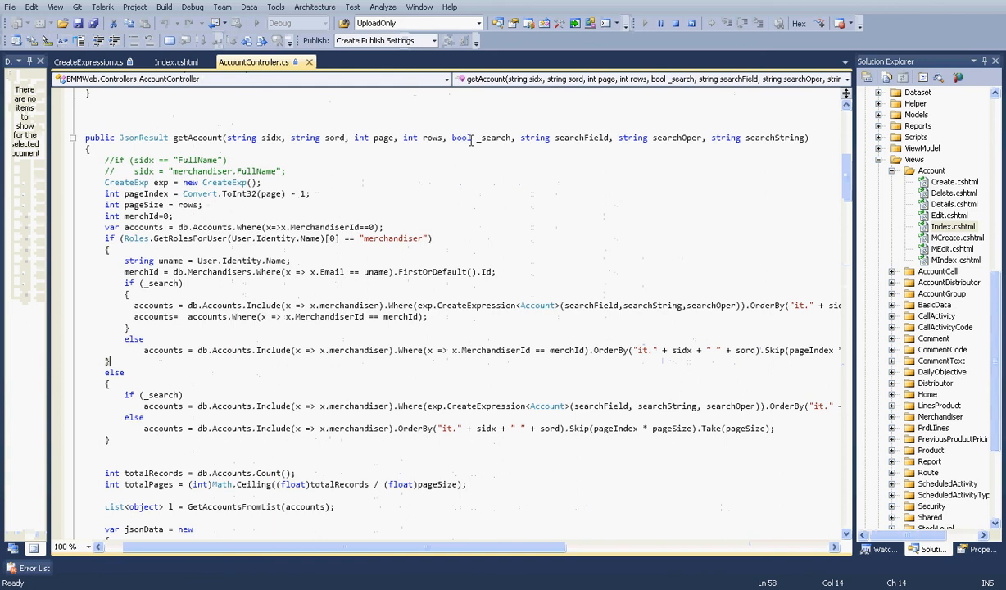
Step: Highlight getAccount's search flag, field, operator and search string parameters
drag(452, 137, 647, 138)
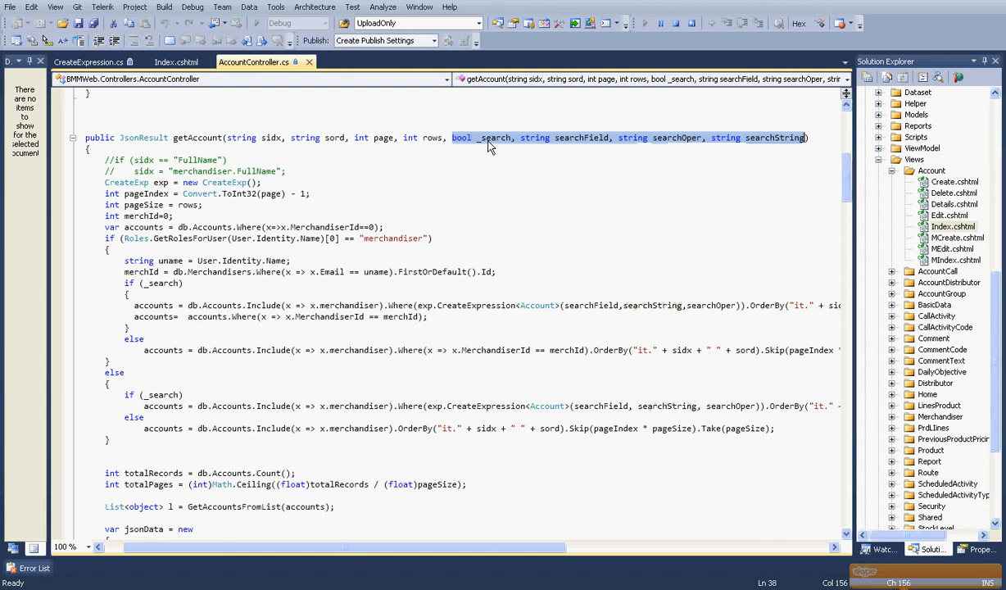
mouse_move(678, 147)
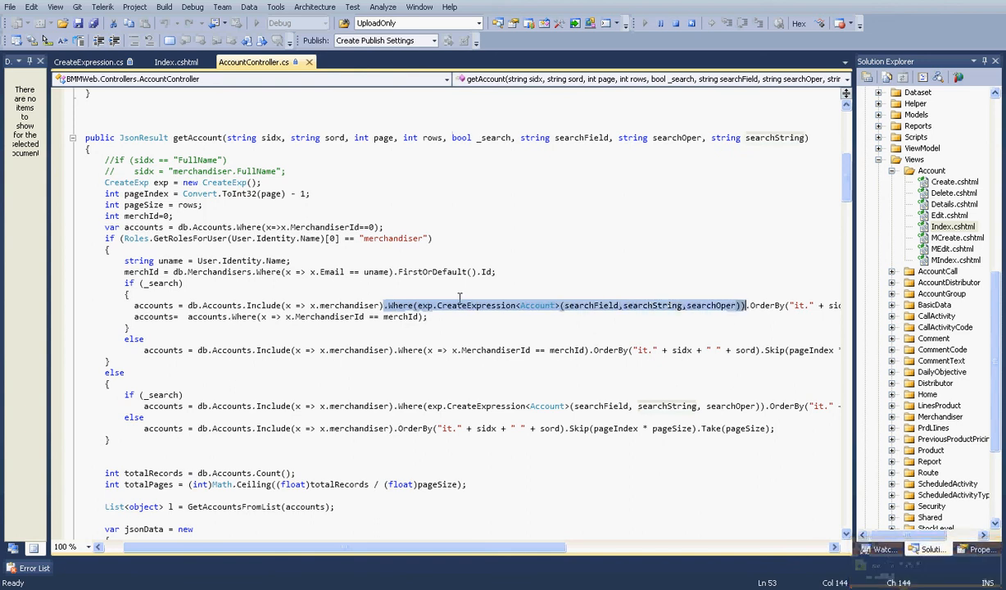
mouse_move(615, 315)
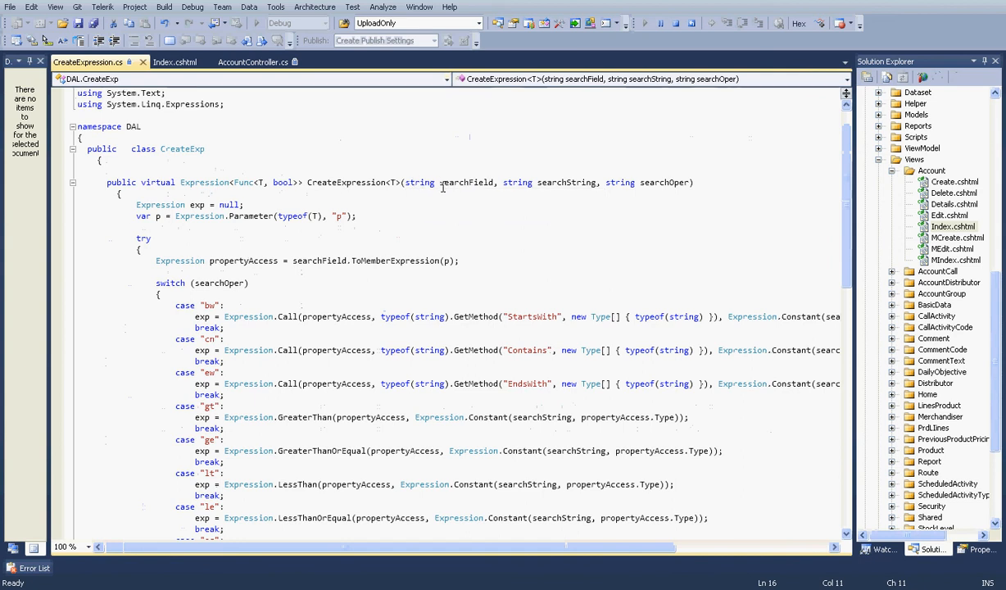
Step: Review CreateExpression's parameters, then show getAccount's jsonData result code in AccountController.cs
scroll(down, 3)
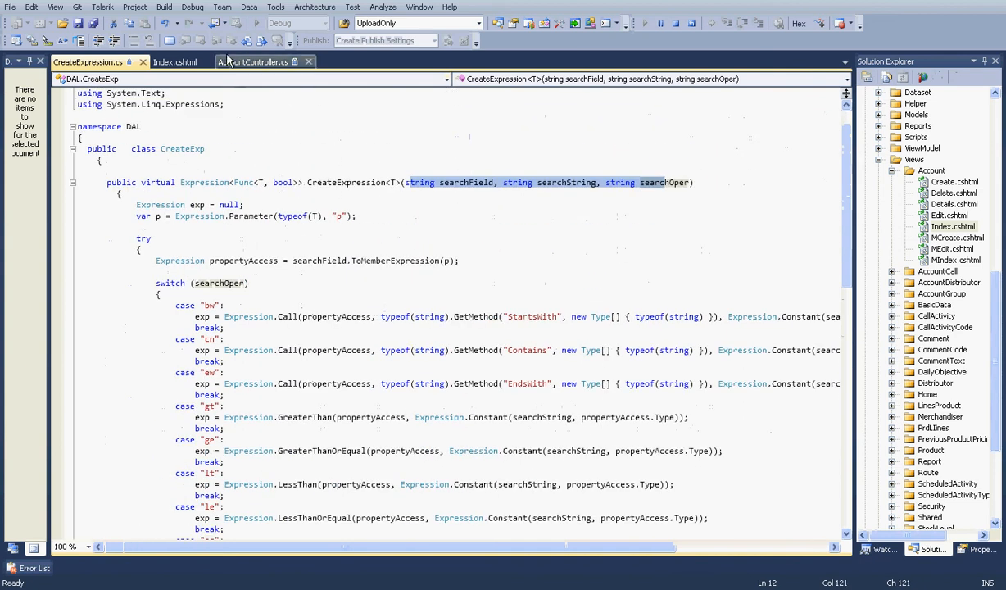
click(253, 62)
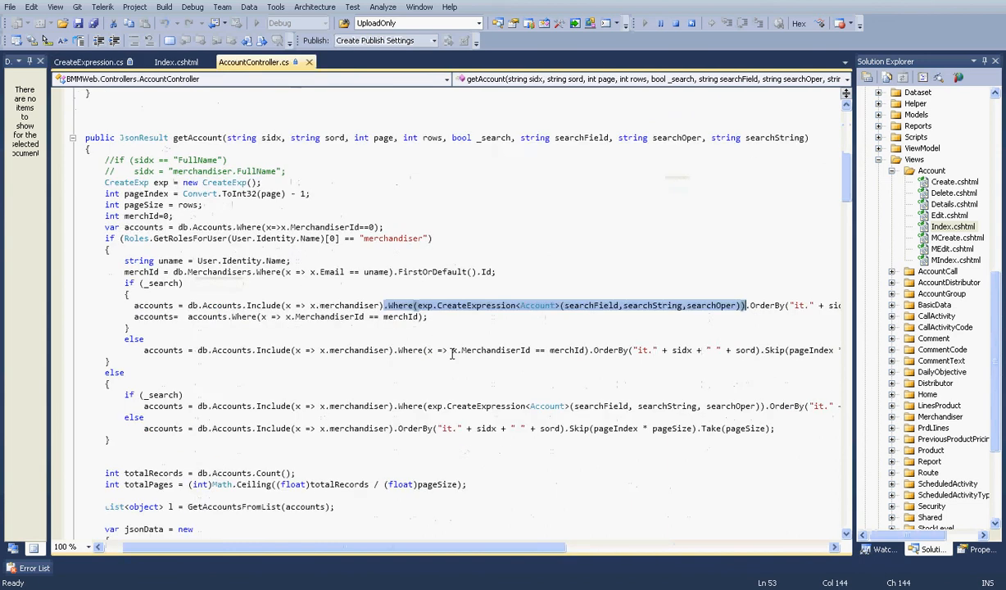
scroll(down, 3)
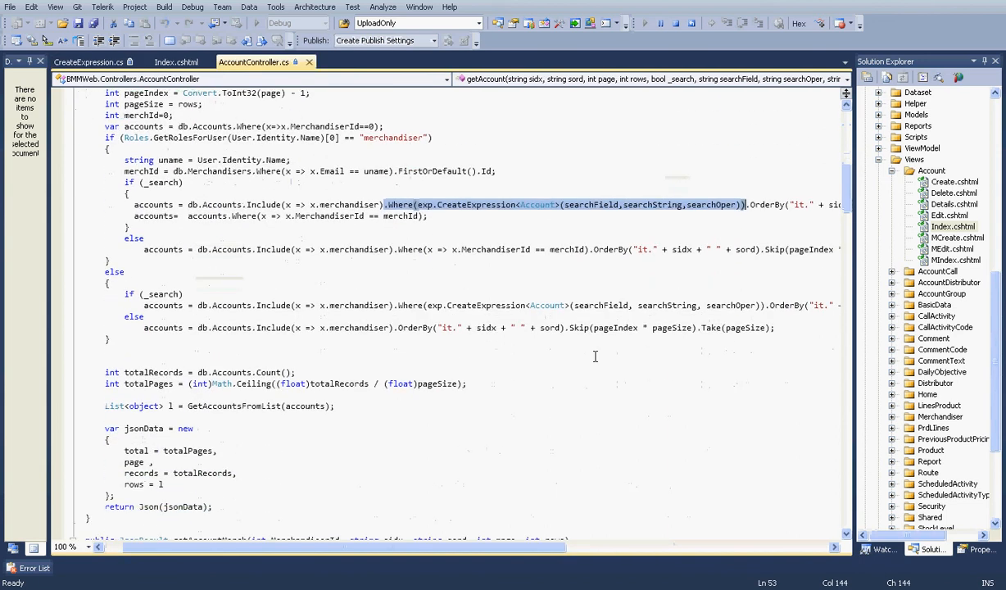